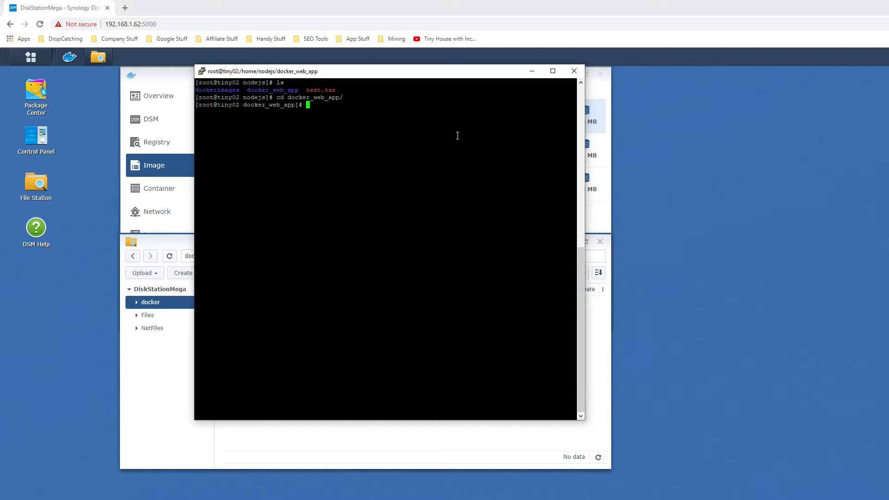
pyautogui.moveTo(325, 74)
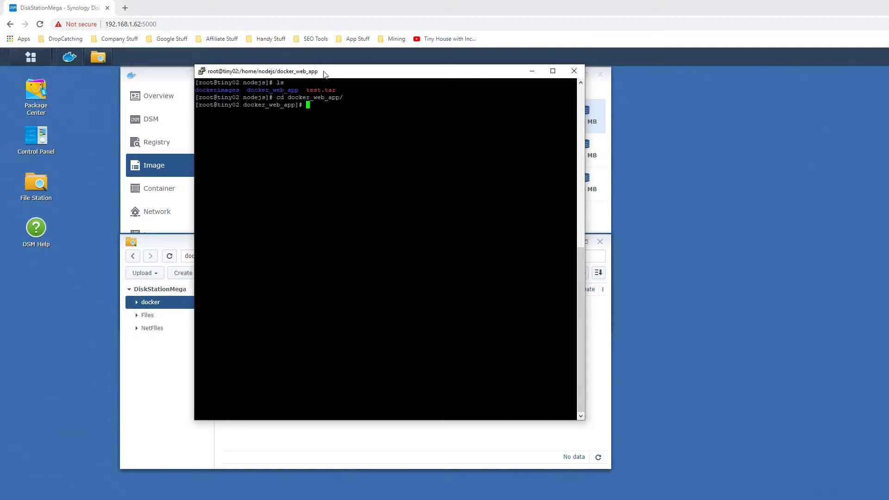
# Run 'docker images' in docker_web_app to list testimage and node with their sizes
pyautogui.write('docker images')
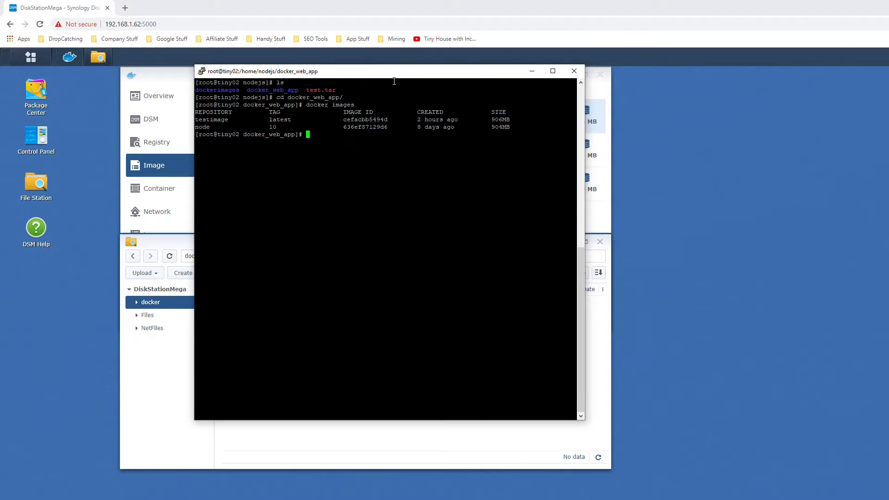
pyautogui.moveTo(411, 94)
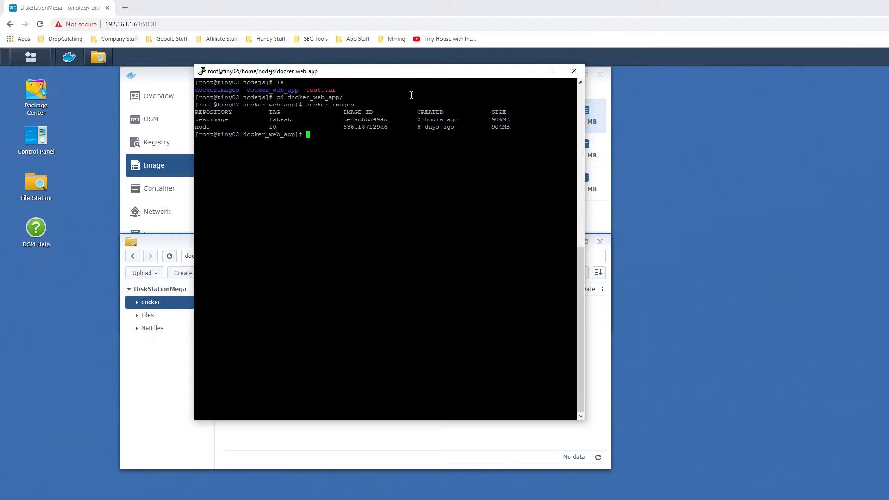
# Compose 'docker save -o ../dockerimages/testimage.tar testimage' at the prompt without running it
pyautogui.write('docker save')
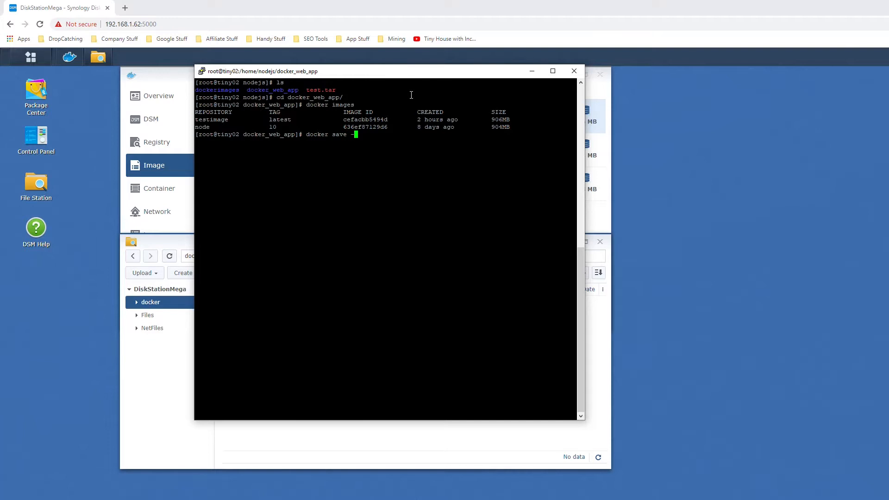
pyautogui.write('-o')
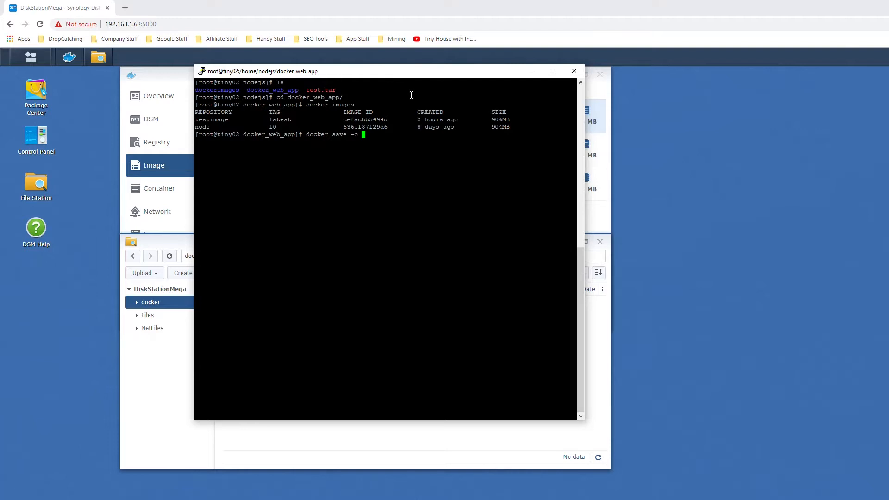
pyautogui.write('../')
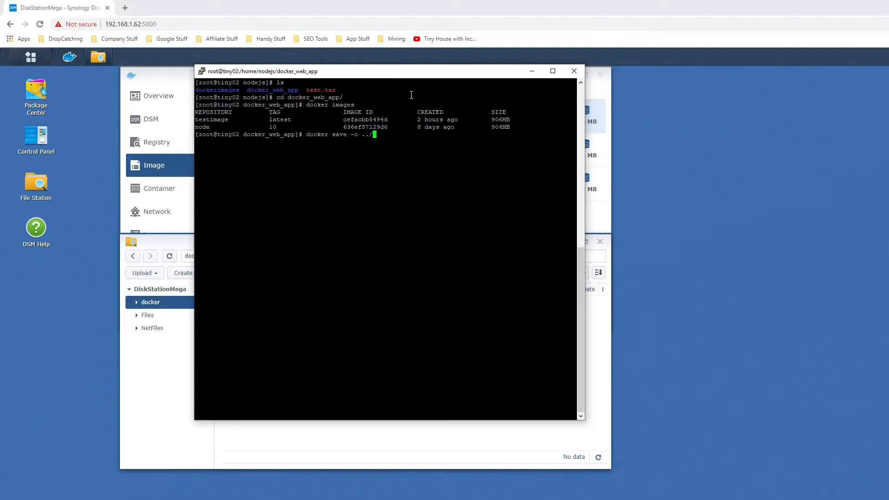
pyautogui.write('dockerimages')
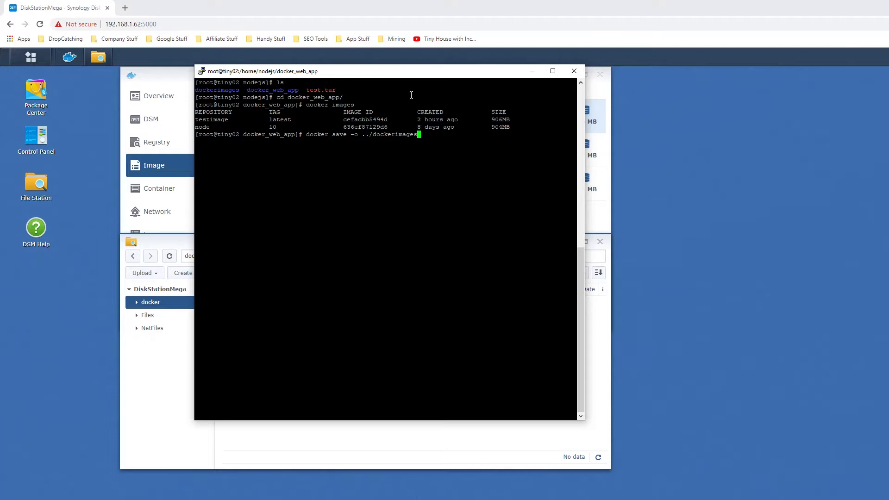
pyautogui.write('/')
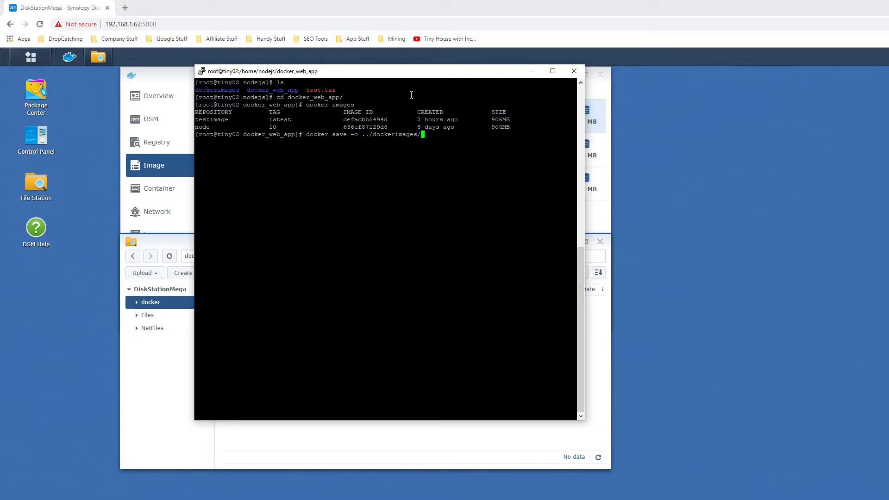
pyautogui.write('testimage')
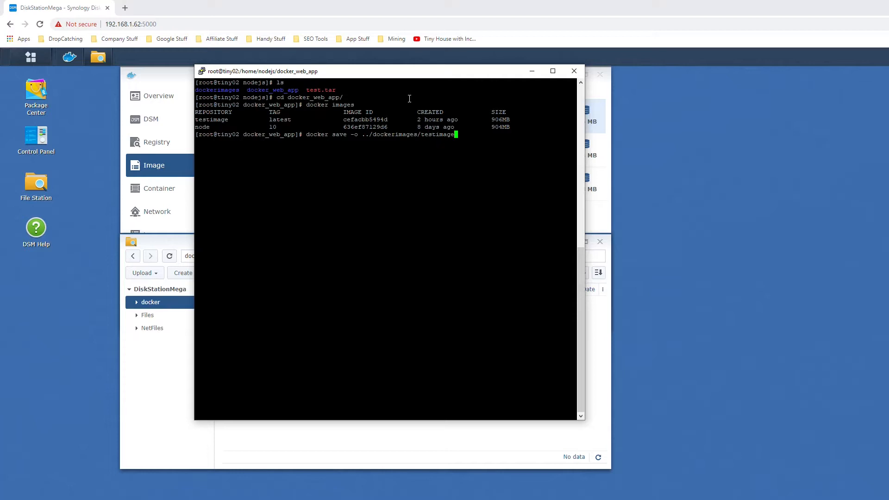
pyautogui.write('.tar')
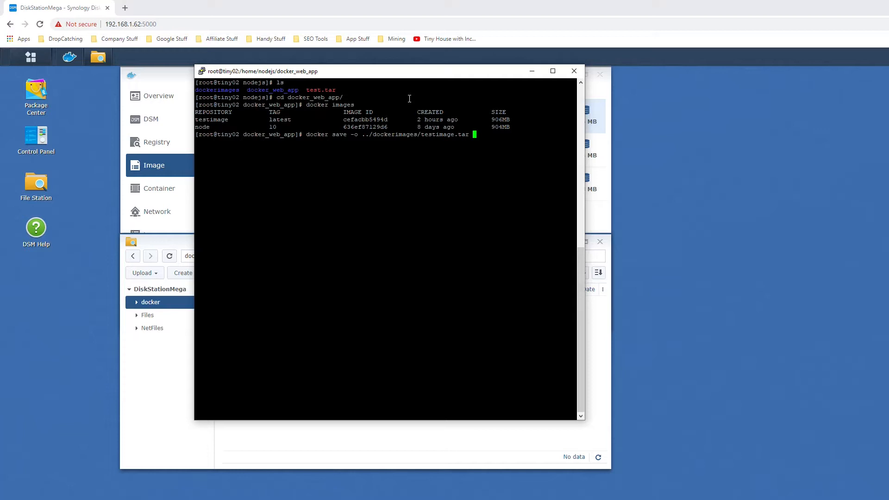
pyautogui.moveTo(232, 122)
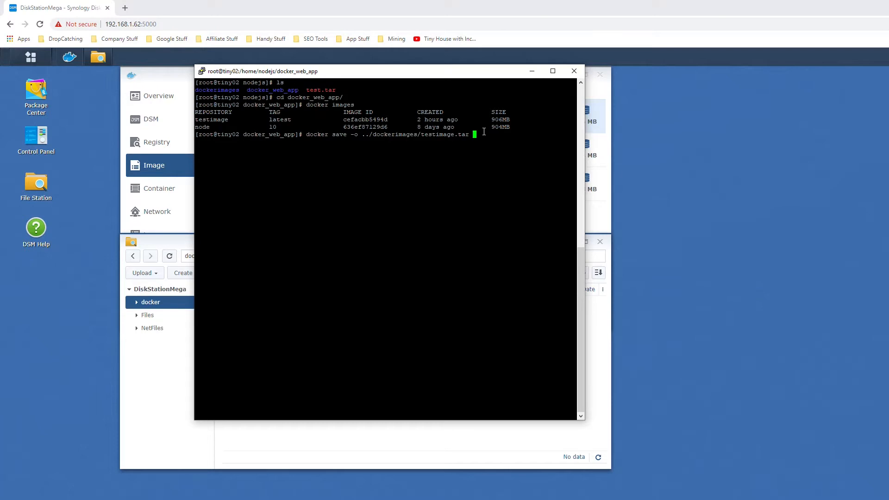
pyautogui.write('testimage')
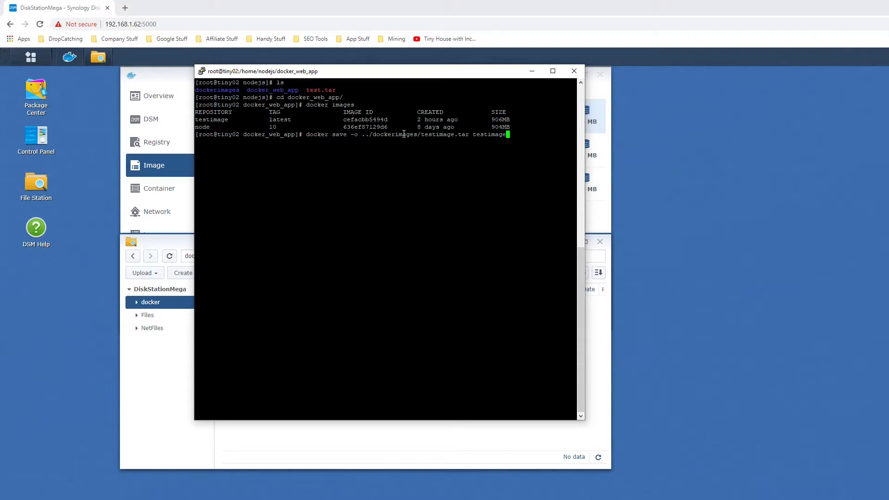
pyautogui.doubleClick(489, 134)
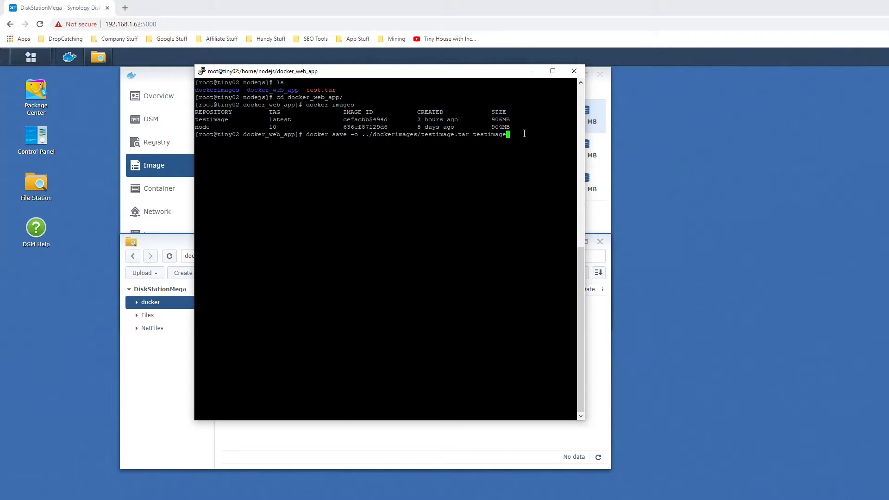
# Run the save, then list dockerimages to see testimage.tar beside dwa.tar
pyautogui.press('Enter')
pyautogui.write('cd ..')
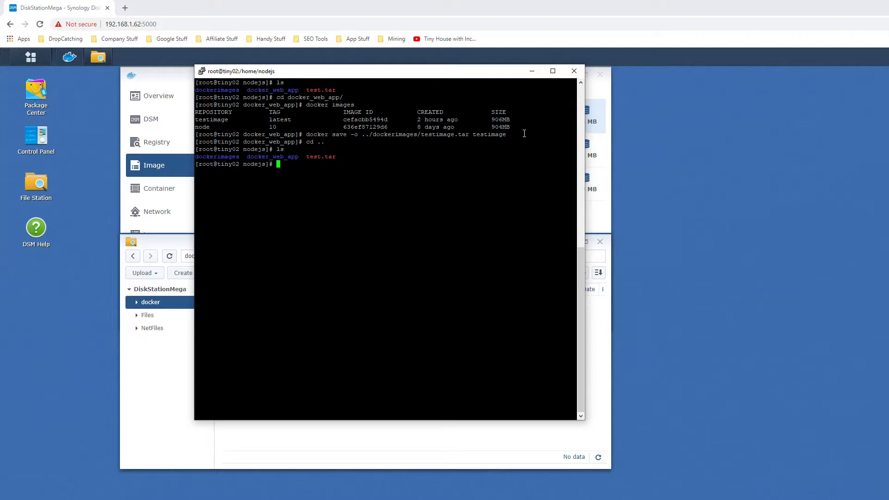
pyautogui.write('cd d')
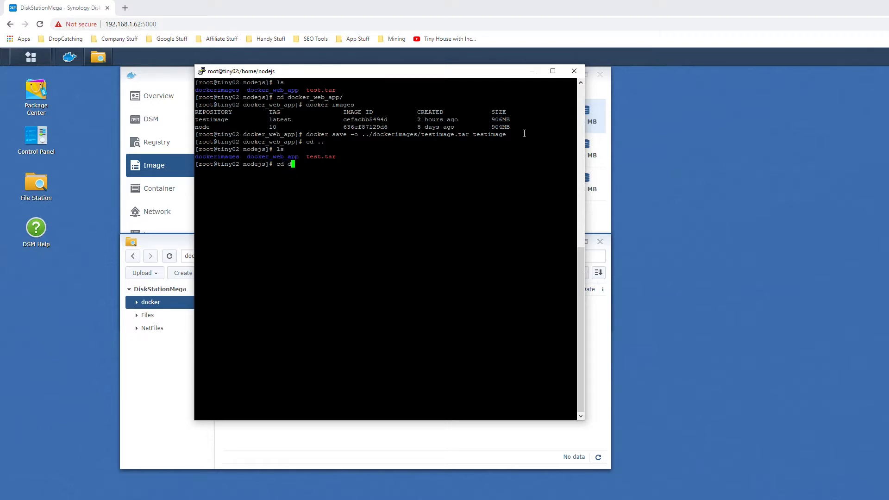
pyautogui.write('ockerimage')
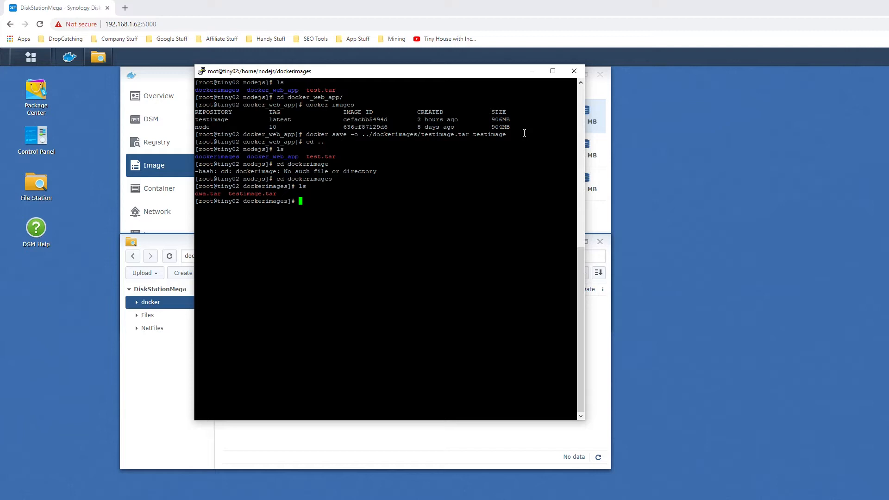
pyautogui.moveTo(327, 75)
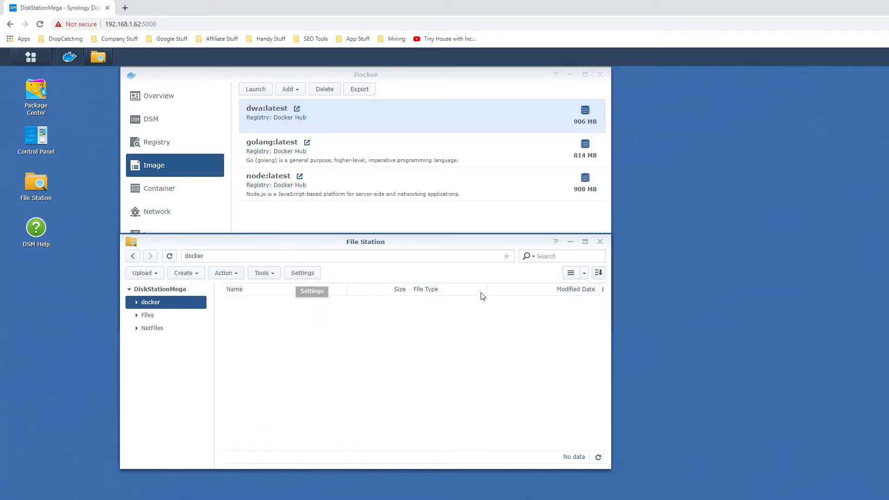
# Start a File Station remote connection to 192.168.1.162 over SFTP with user root
pyautogui.click(262, 273)
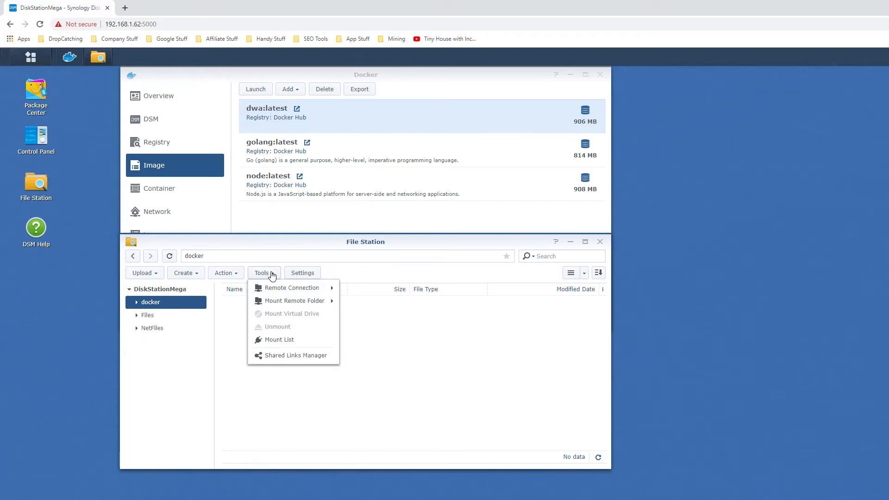
pyautogui.moveTo(289, 288)
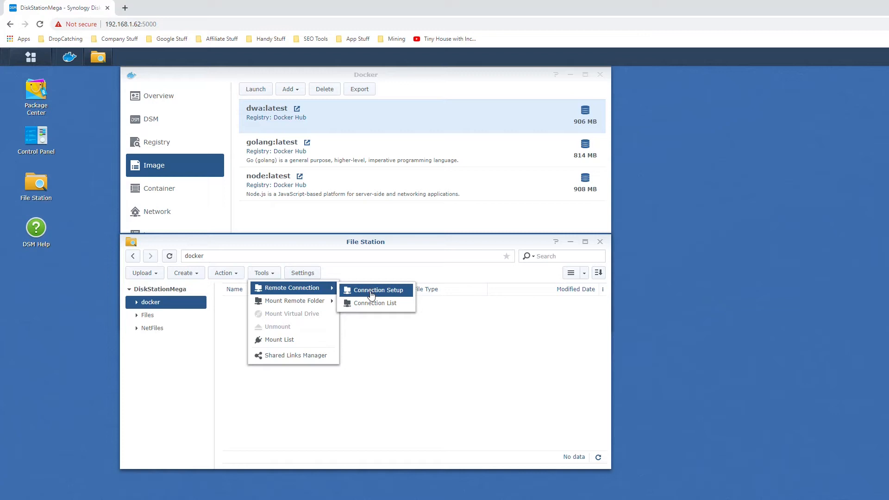
pyautogui.click(375, 290)
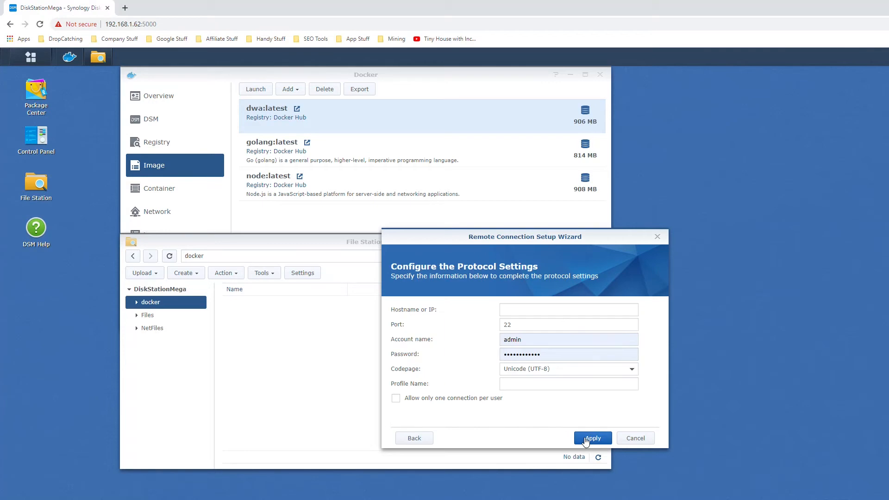
pyautogui.click(567, 309)
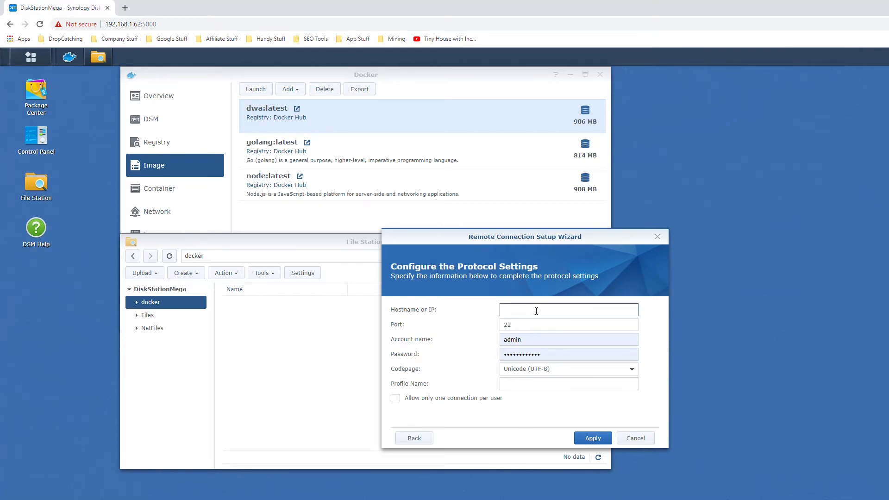
pyautogui.write('192.168.1.62')
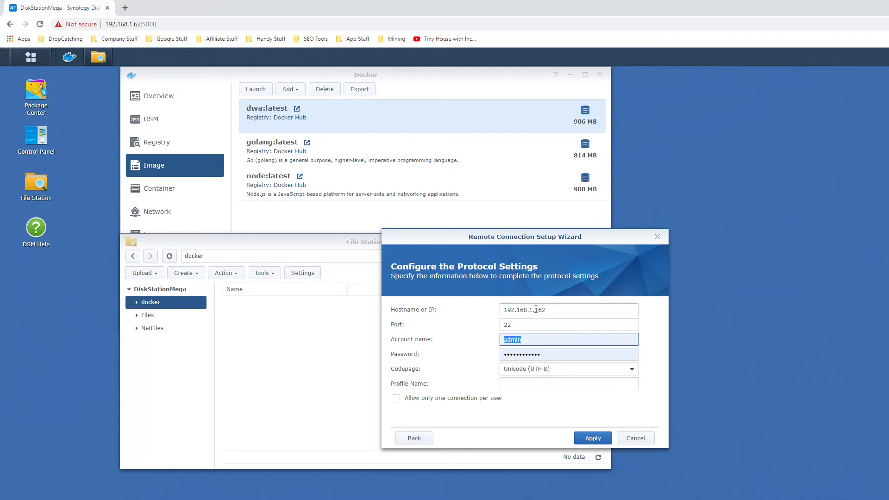
pyautogui.write('root')
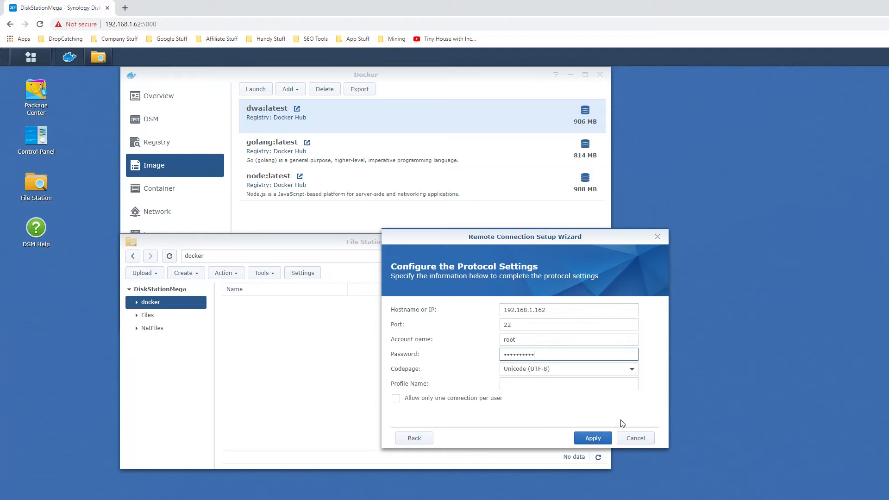
# Apply the connection, accept the server fingerprint and browse its root folder
pyautogui.click(592, 438)
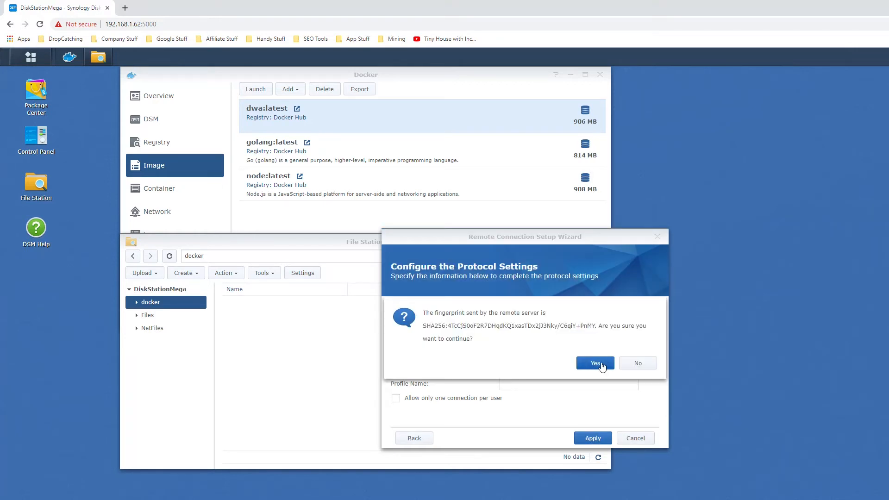
pyautogui.click(595, 363)
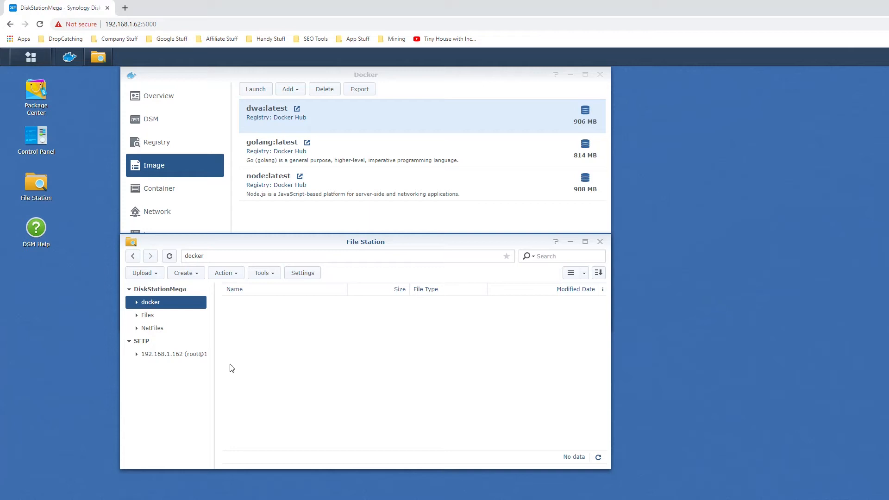
pyautogui.click(165, 354)
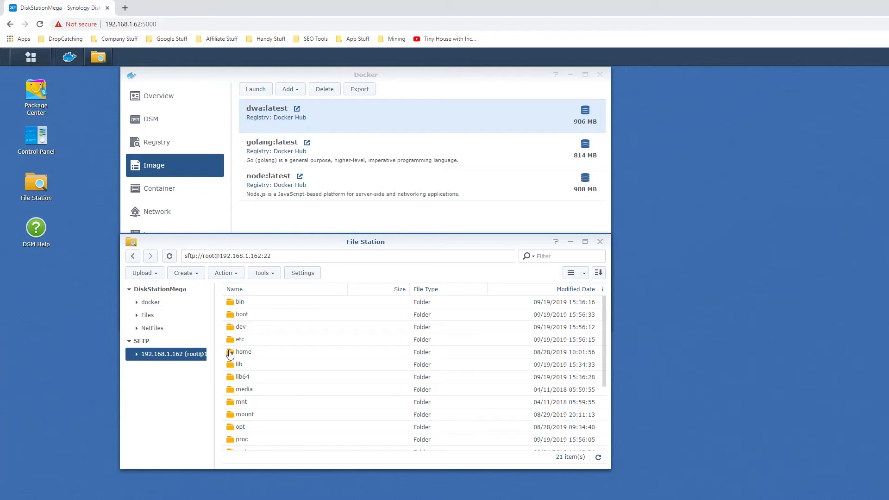
pyautogui.moveTo(305, 366)
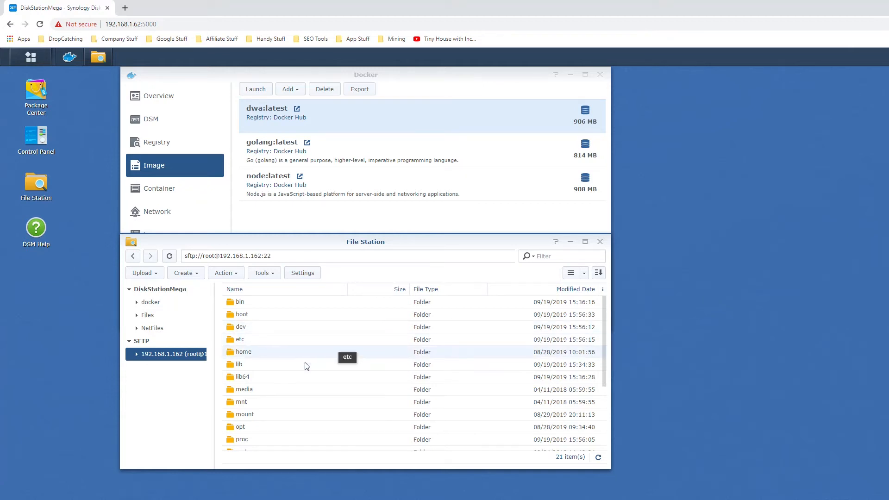
pyautogui.moveTo(244, 355)
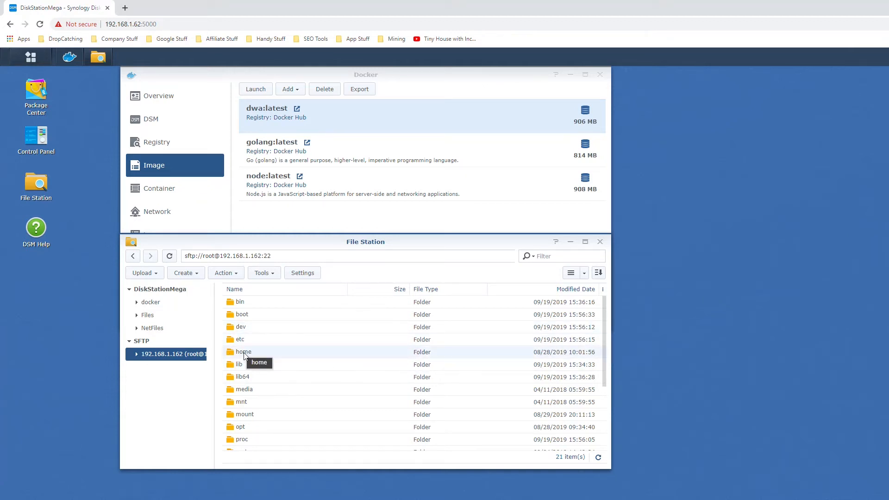
# Browse the SFTP share to home/nodejs/dockerimages and select testimage.tar
pyautogui.doubleClick(243, 351)
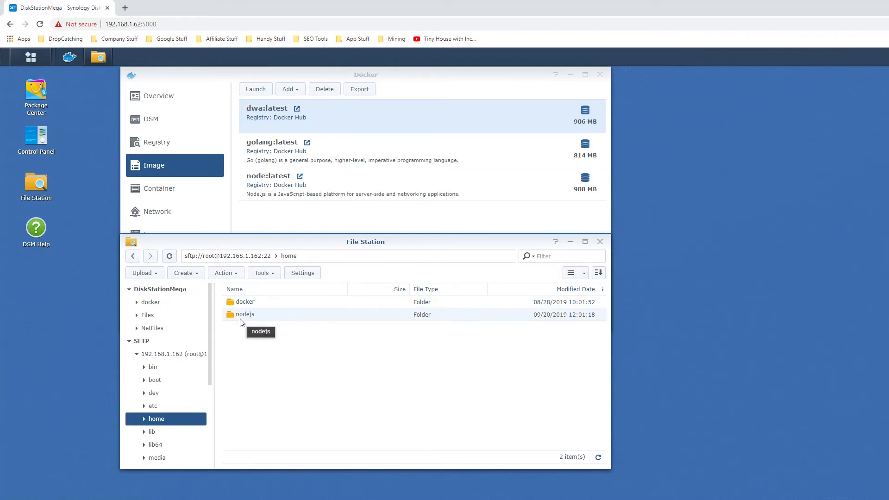
pyautogui.doubleClick(243, 314)
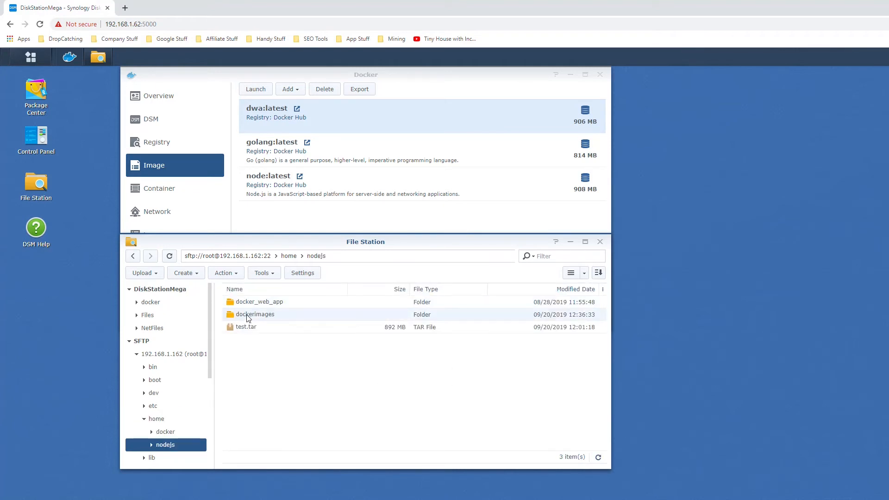
pyautogui.doubleClick(254, 314)
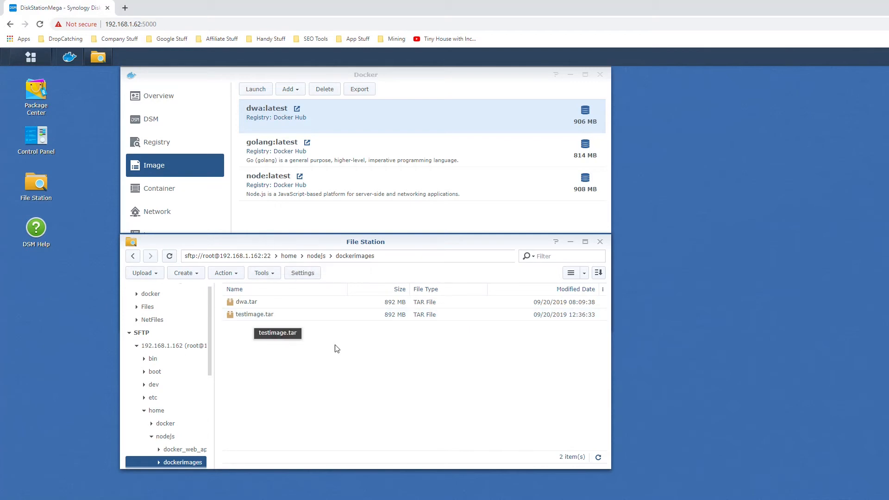
pyautogui.rightClick(253, 315)
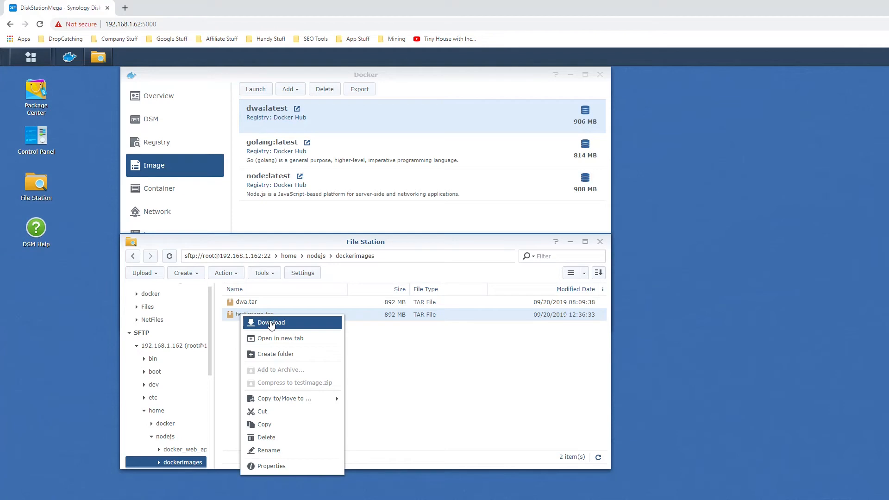
pyautogui.moveTo(282, 398)
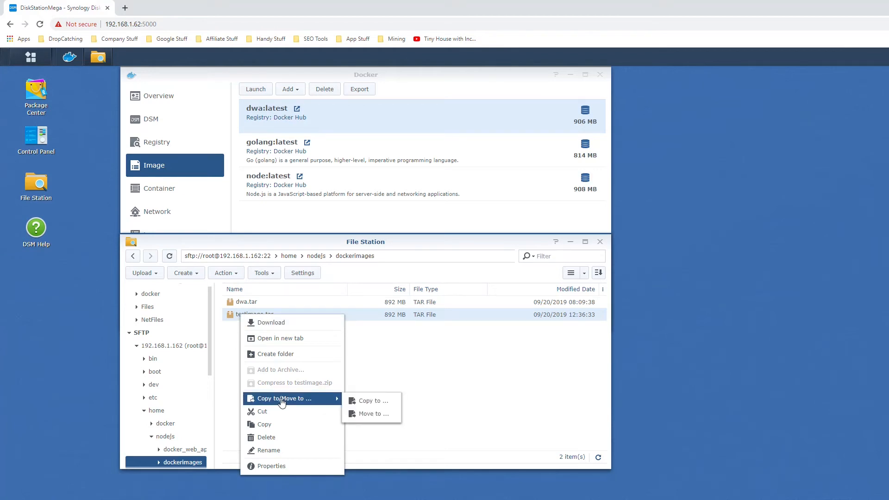
# Copy testimage.tar to the NetFiles shared folder on the NAS
pyautogui.click(370, 400)
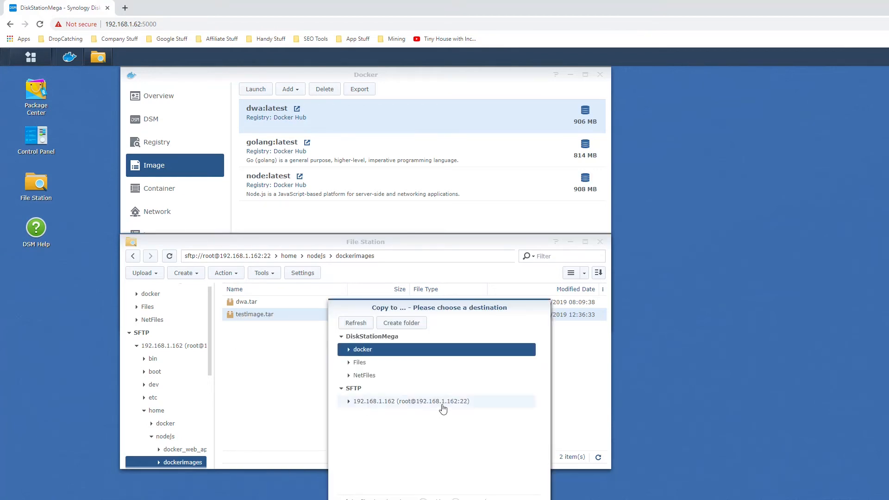
pyautogui.click(364, 375)
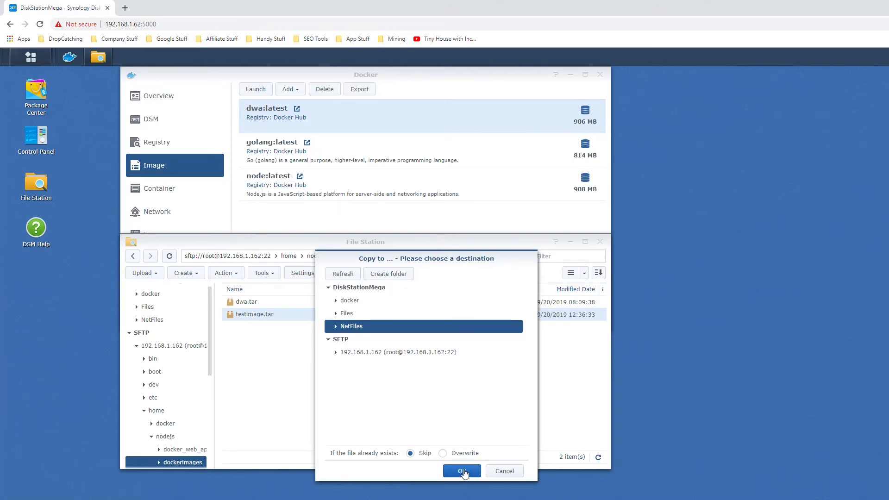
pyautogui.click(461, 471)
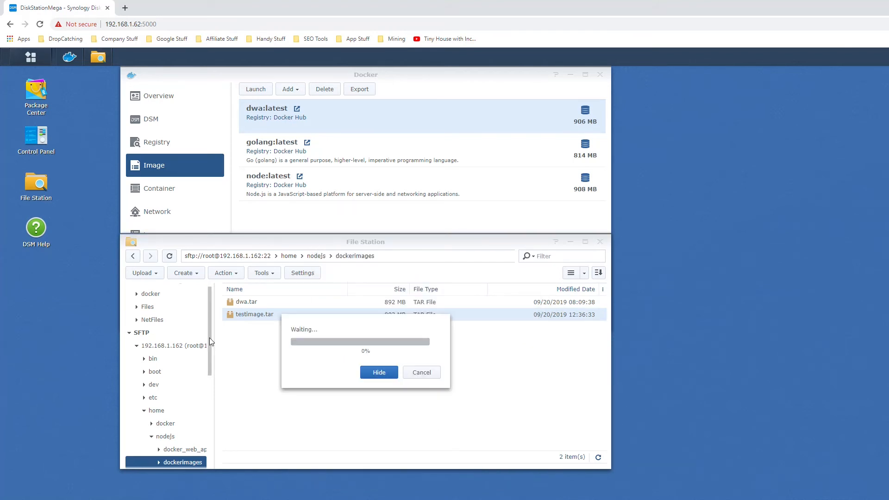
pyautogui.moveTo(445, 417)
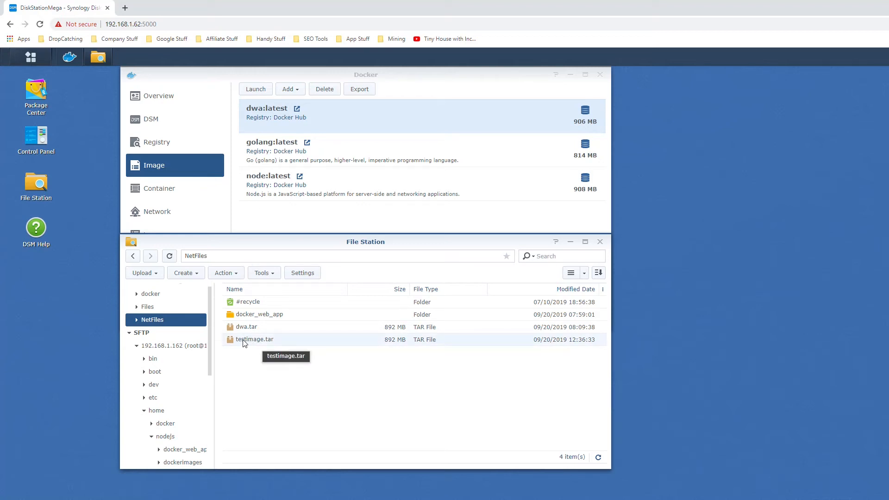
pyautogui.moveTo(218, 61)
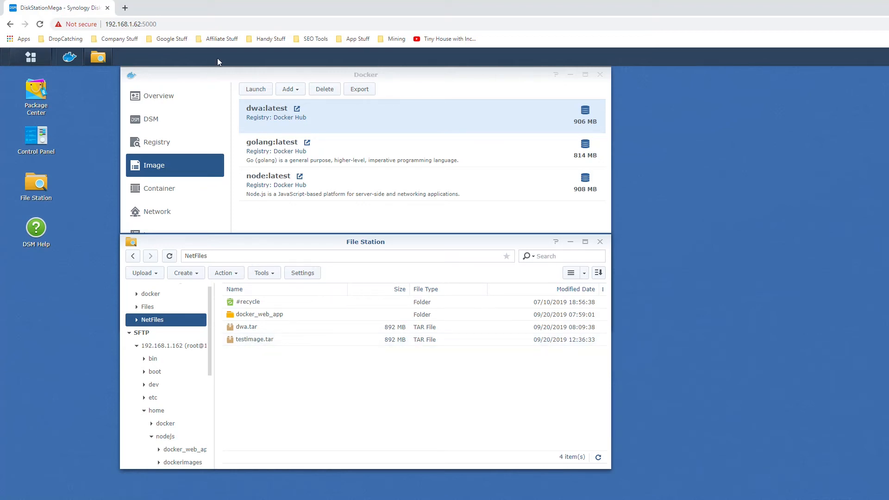
# Add a Docker image from file, choosing testimage.tar in NetFiles, so testimage:latest is listed
pyautogui.click(365, 74)
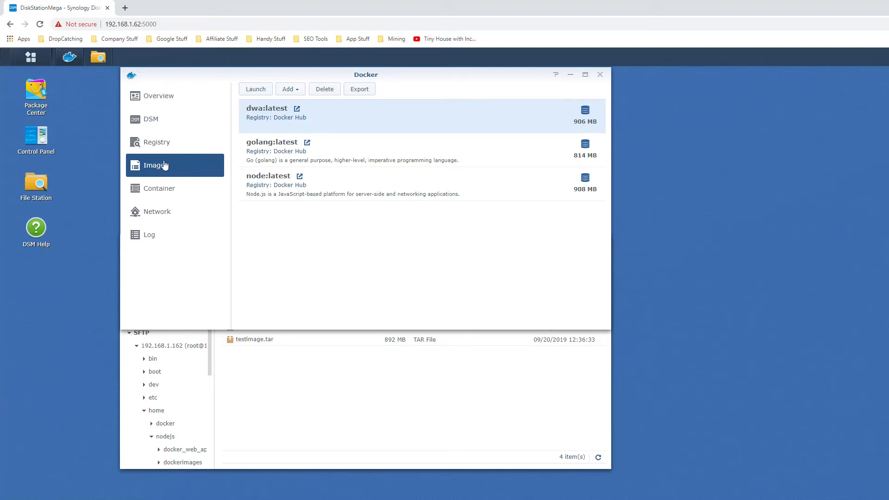
pyautogui.moveTo(158, 165)
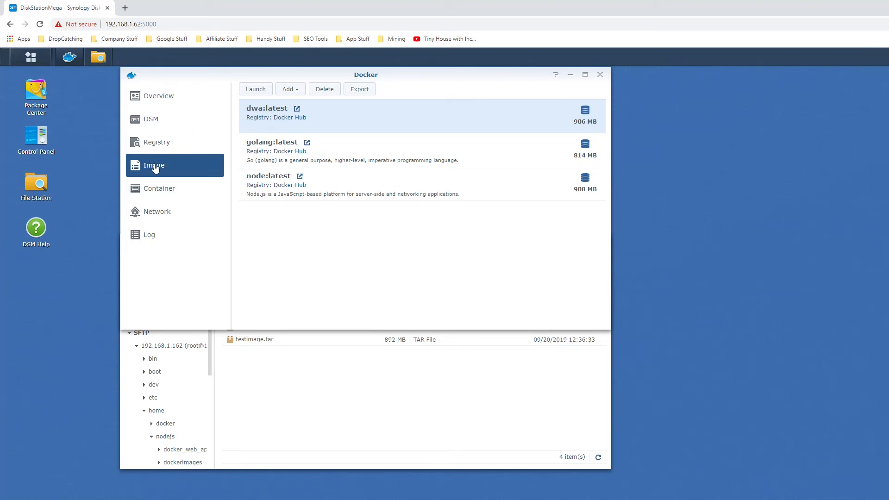
pyautogui.click(289, 89)
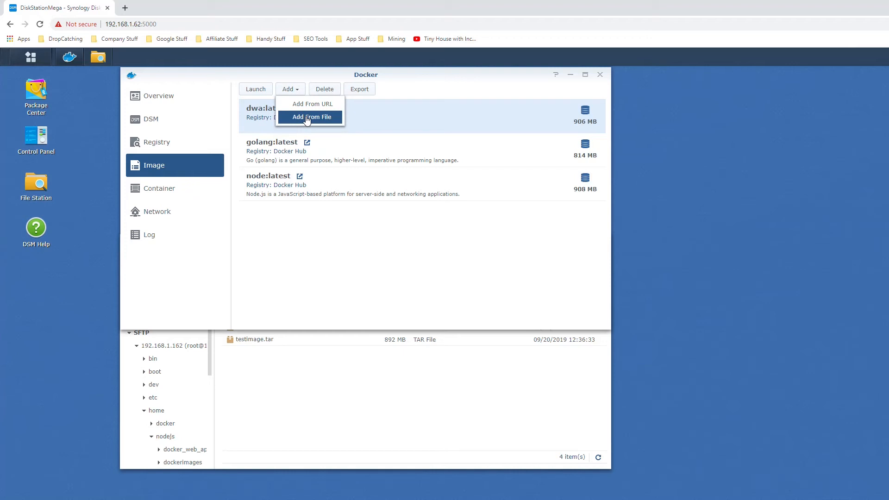
pyautogui.click(311, 117)
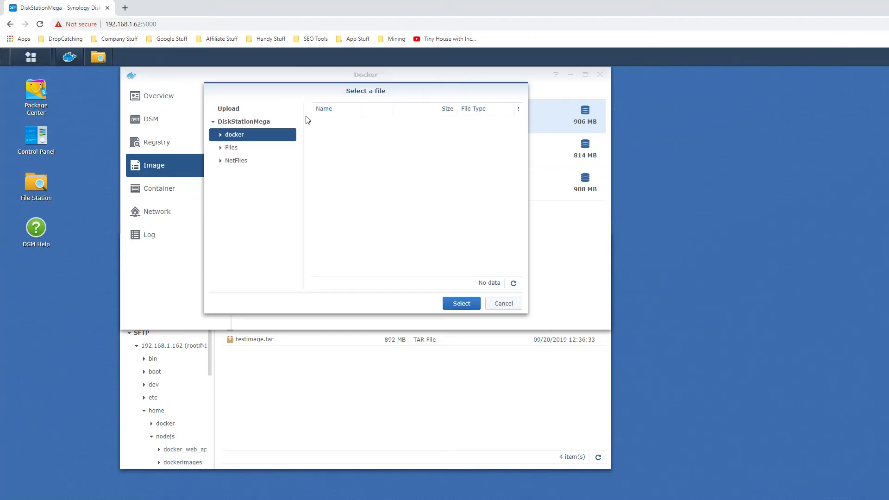
pyautogui.click(235, 161)
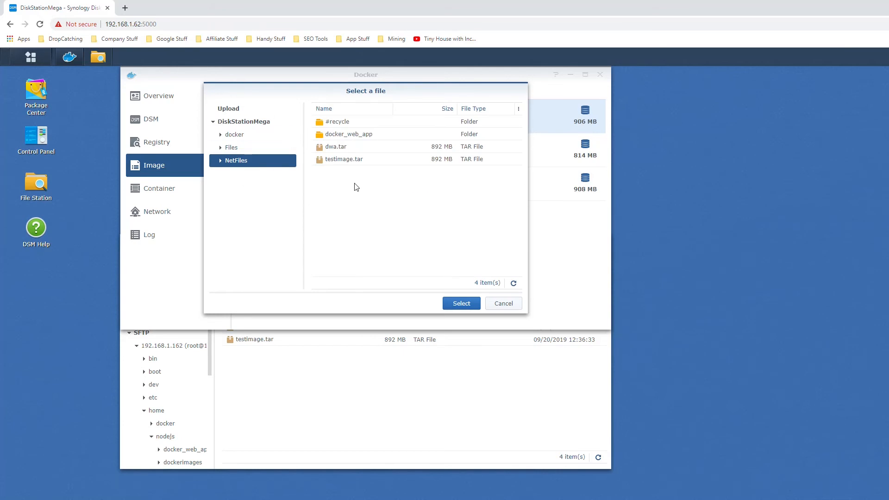
pyautogui.click(344, 158)
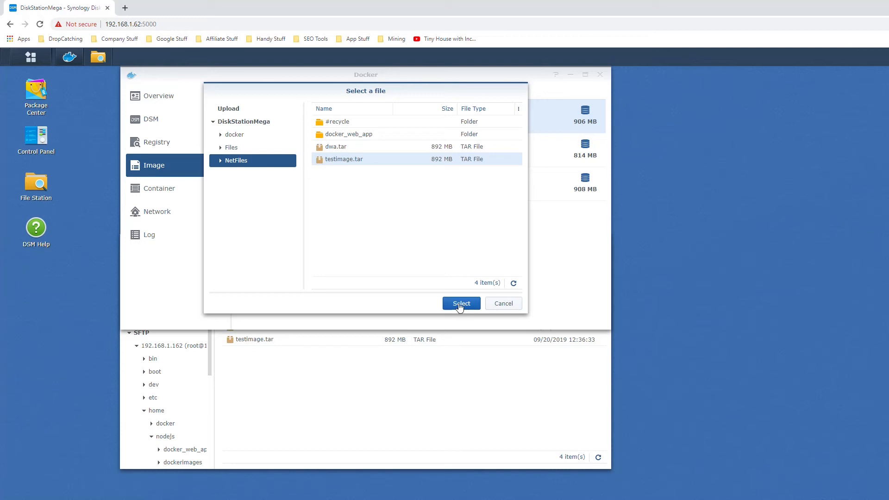
pyautogui.click(461, 303)
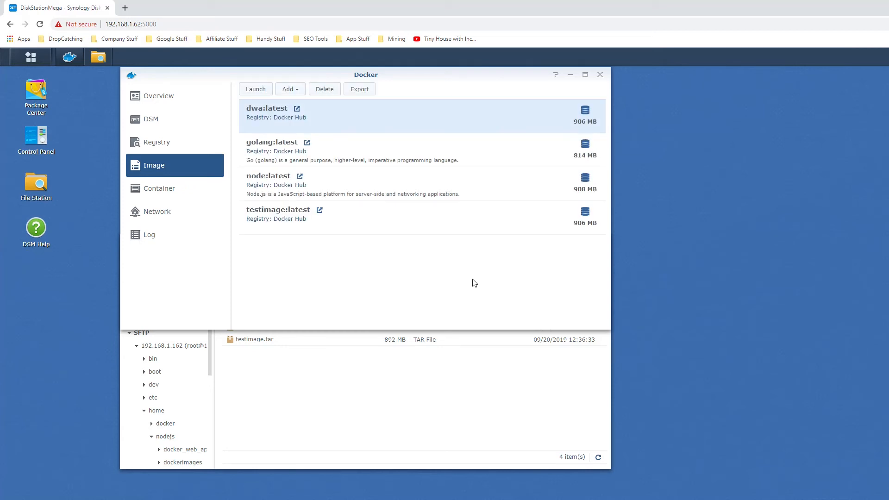
pyautogui.moveTo(279, 210)
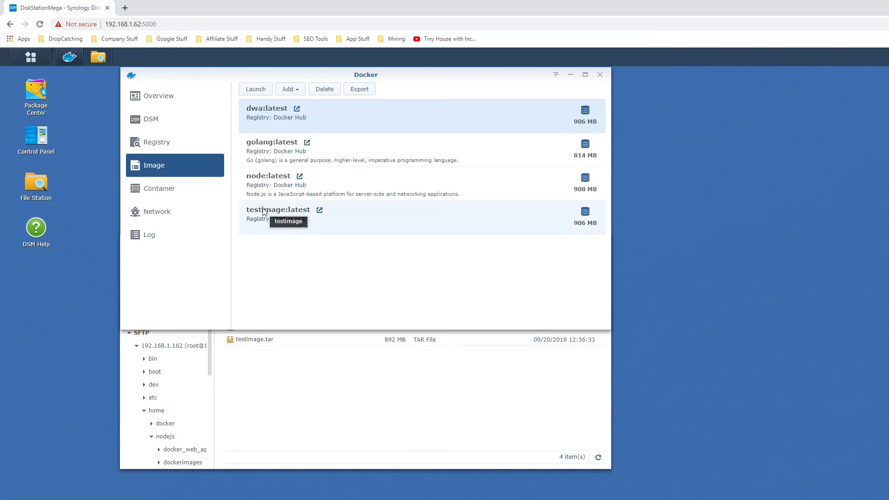
# Launch a container from testimage:latest and enter its Advanced Settings
pyautogui.click(277, 210)
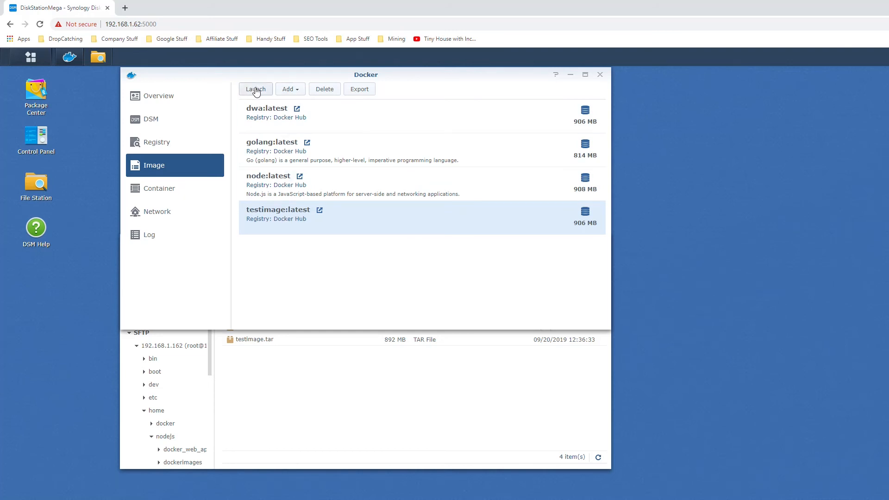
pyautogui.click(255, 89)
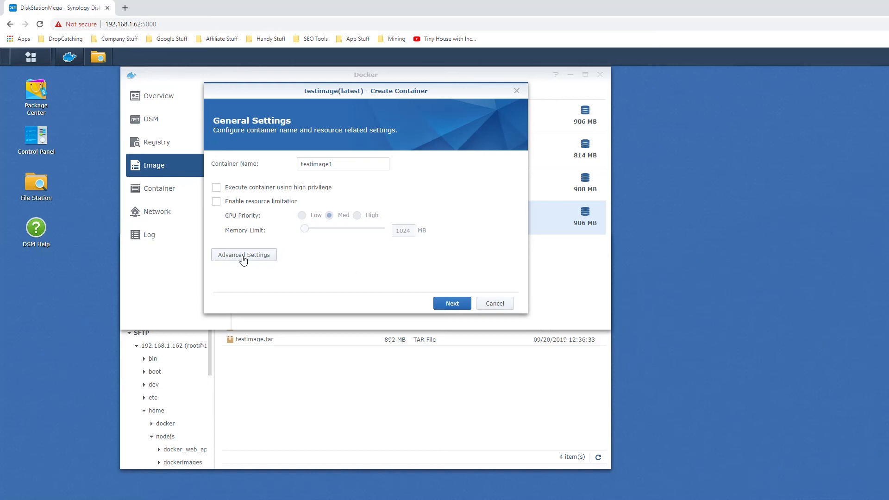
pyautogui.click(244, 253)
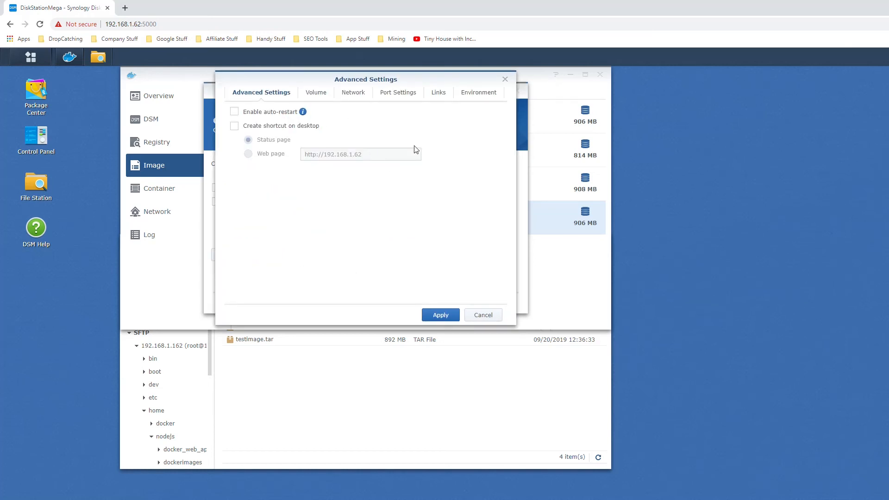
# In Port Settings, map local port 4000 to container port 8080
pyautogui.click(311, 92)
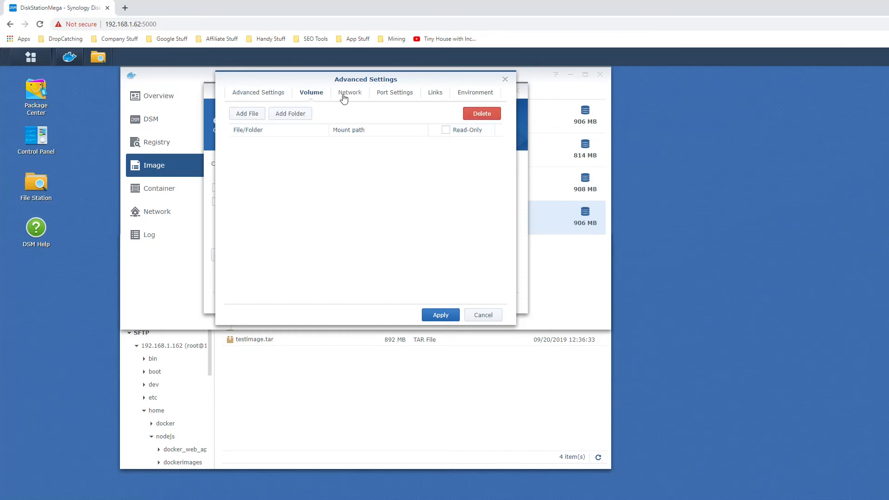
pyautogui.click(395, 93)
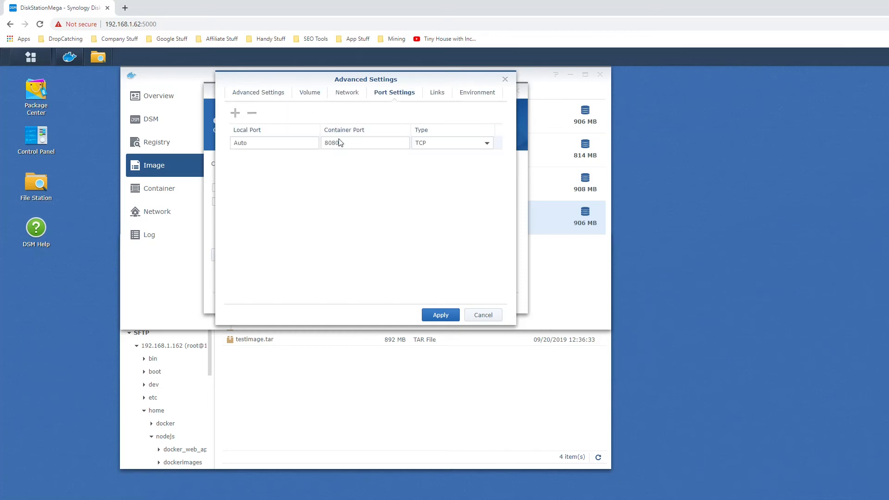
pyautogui.click(274, 142)
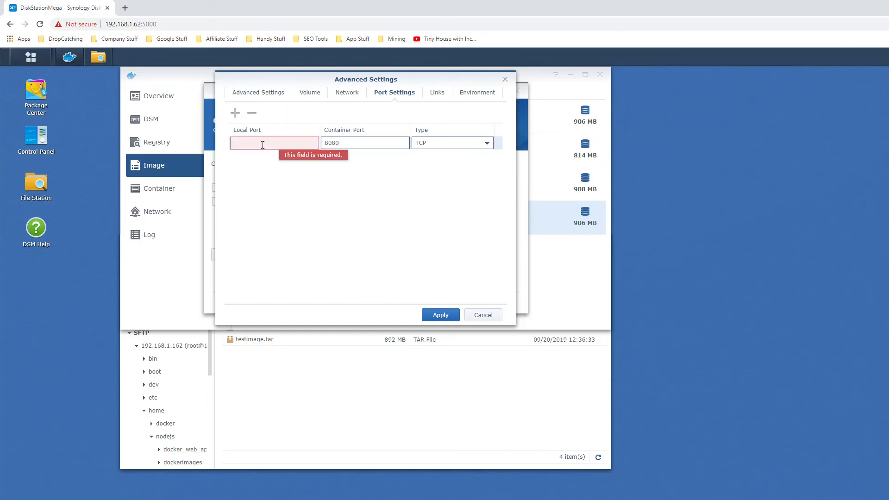
pyautogui.write('4000')
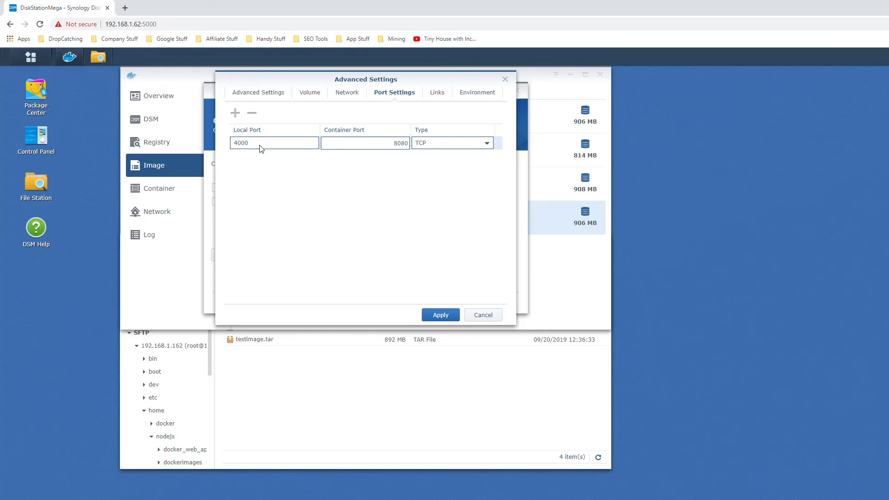
pyautogui.moveTo(467, 129)
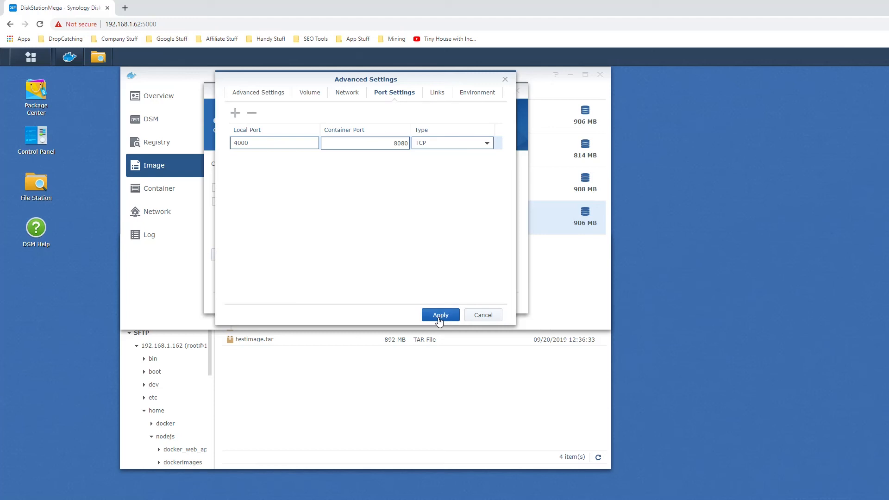
# Apply the port mapping and create container testimage1 with 'Run this container' checked
pyautogui.click(441, 315)
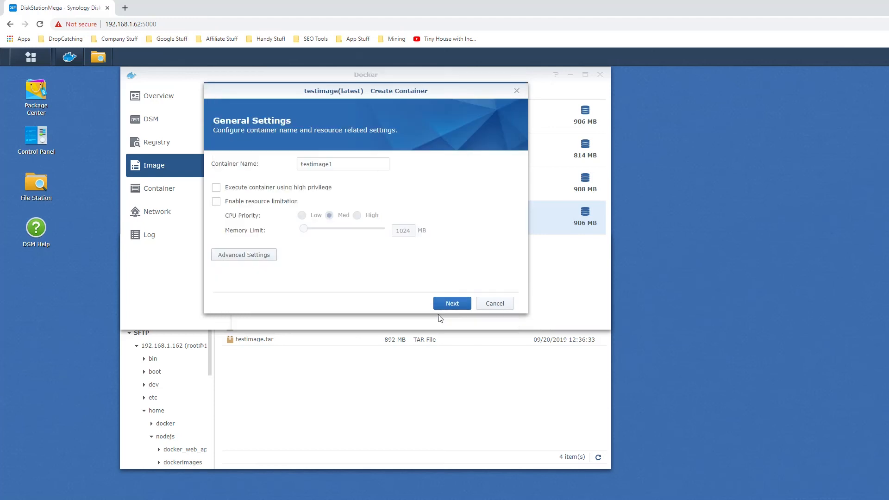
pyautogui.click(451, 303)
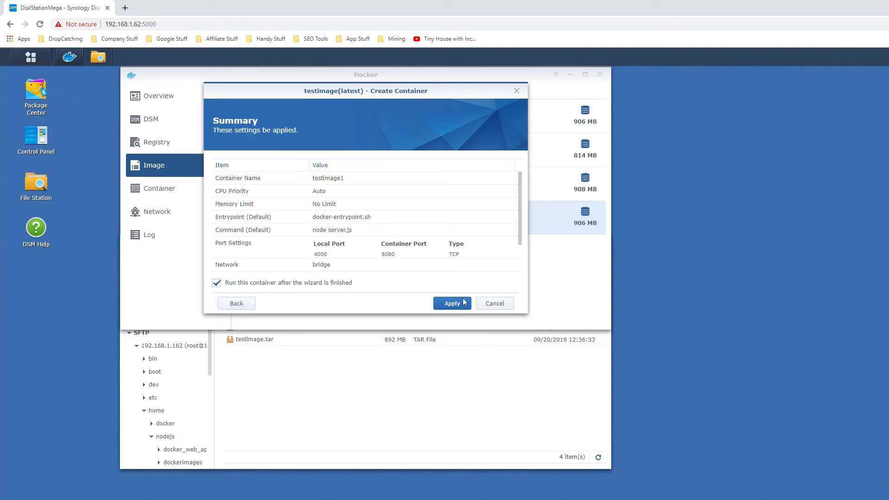
pyautogui.click(452, 303)
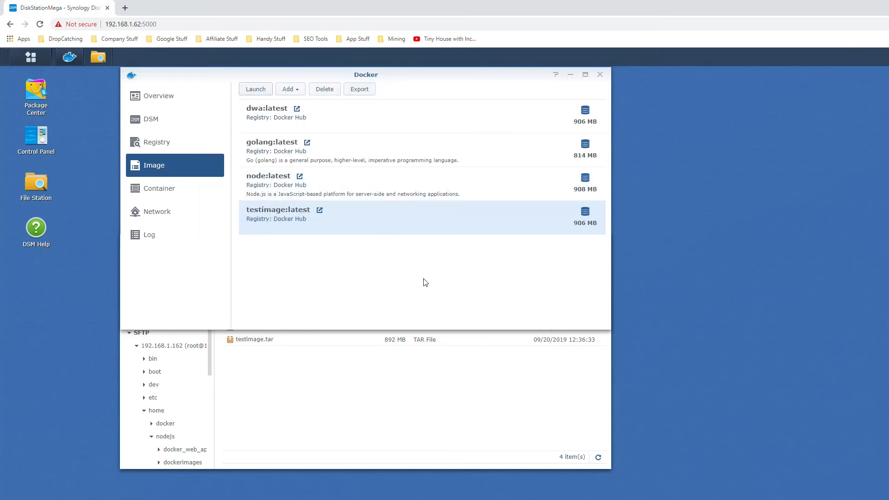
pyautogui.moveTo(446, 286)
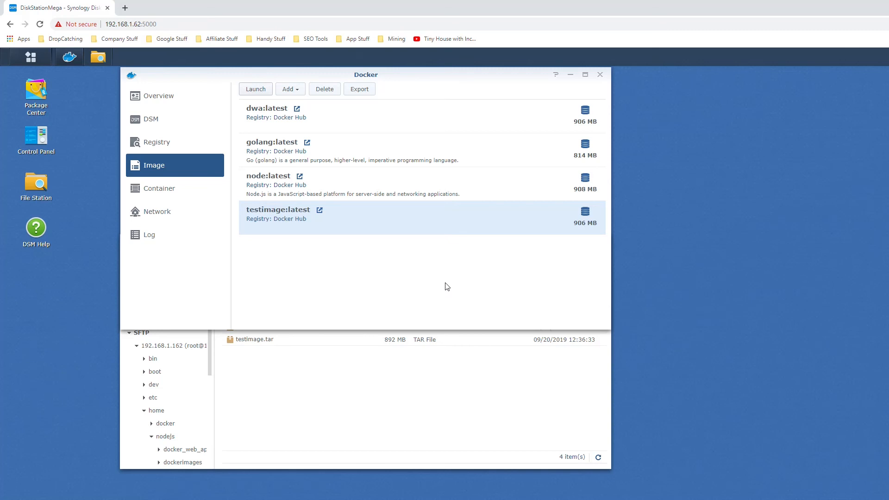
pyautogui.moveTo(284, 218)
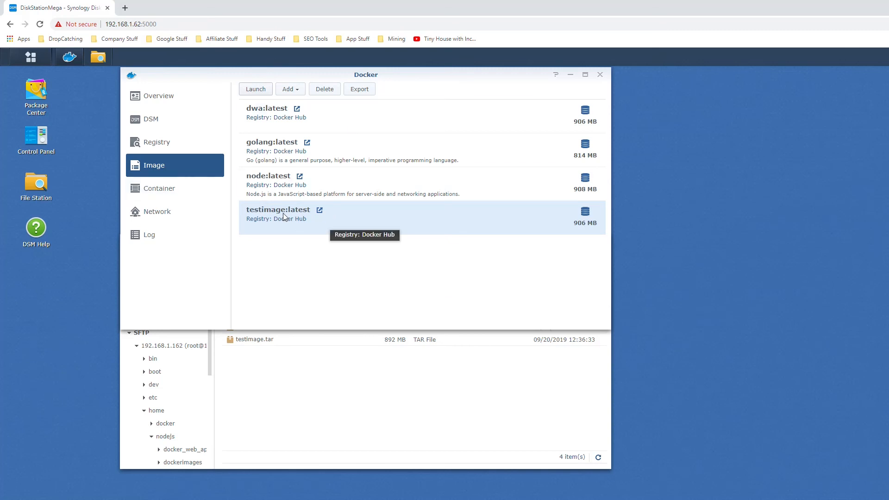
# Check testimage1 is running, copy the NAS IP 192.168.1.62 and start a new tab for port 4000
pyautogui.click(158, 188)
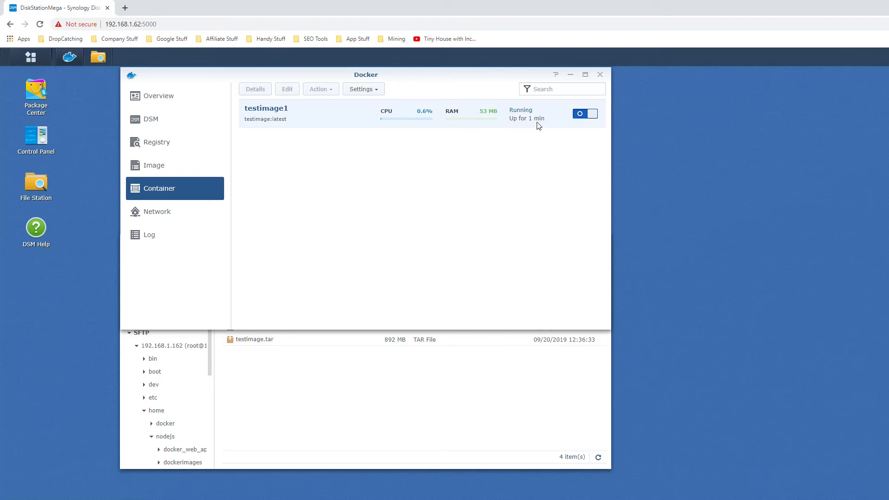
pyautogui.moveTo(536, 121)
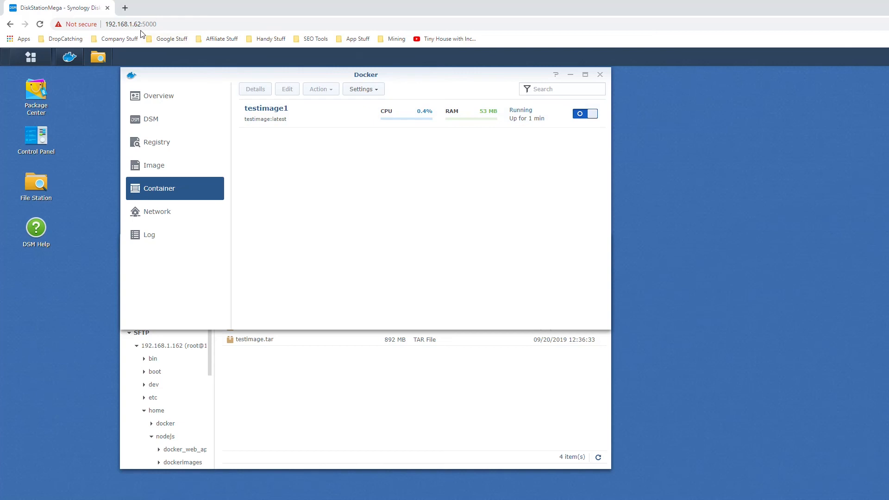
pyautogui.click(139, 24)
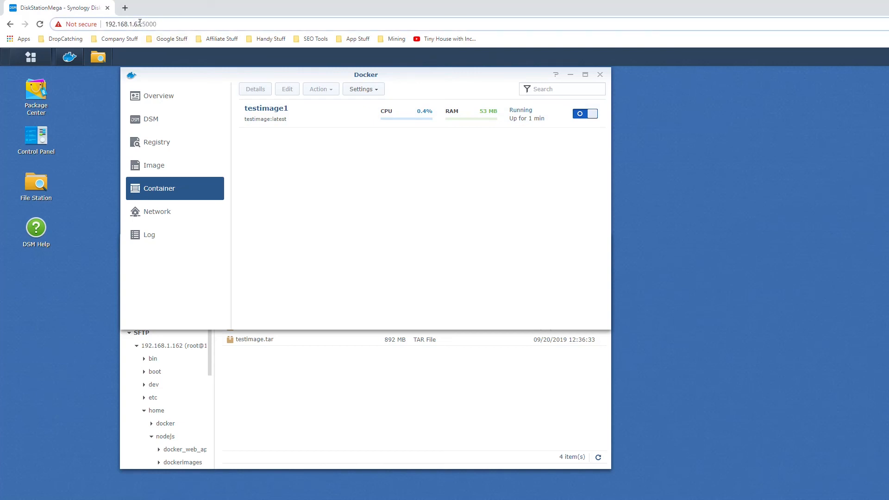
pyautogui.doubleClick(119, 24)
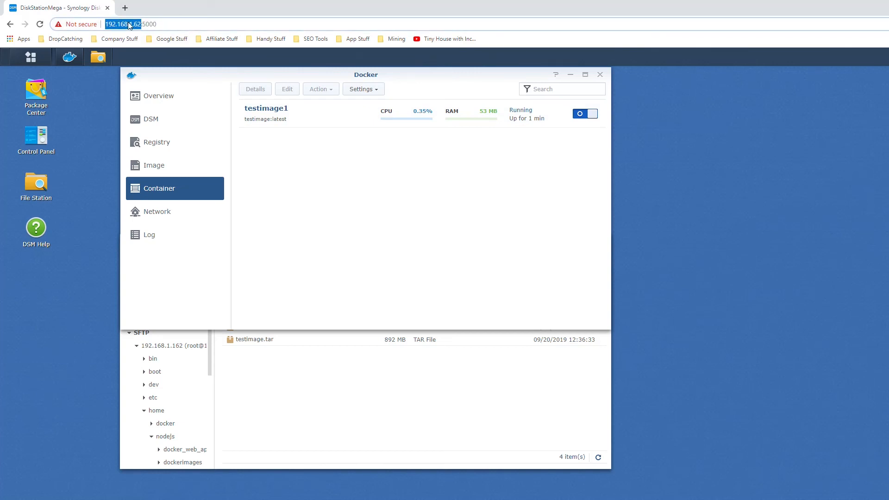
pyautogui.click(125, 7)
pyautogui.write('http://192.168.1.62:40')
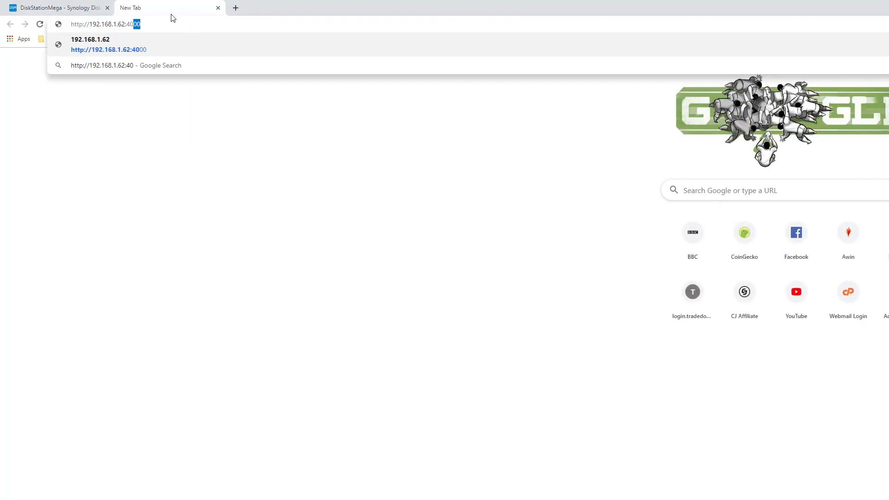
pyautogui.click(56, 8)
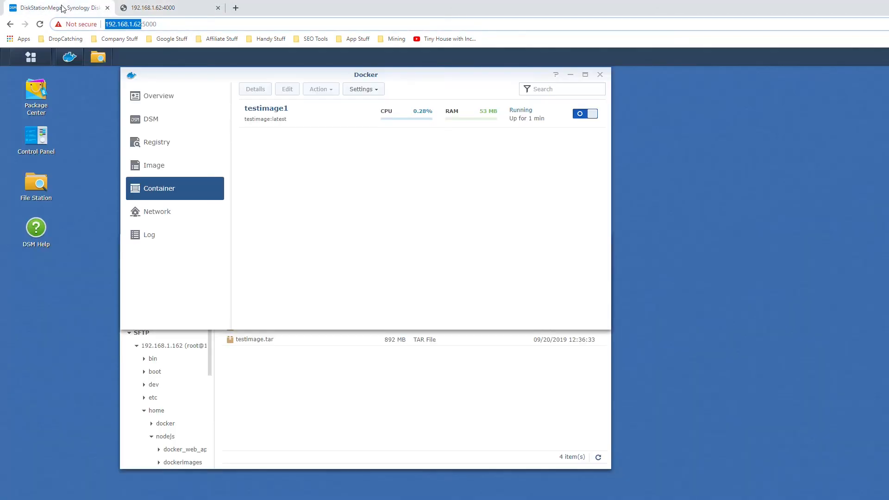